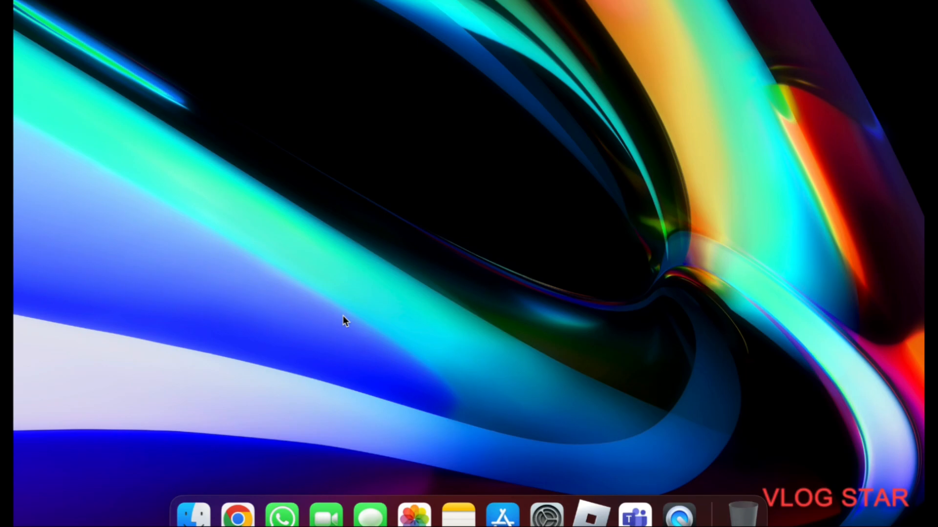
pyautogui.moveTo(238, 516)
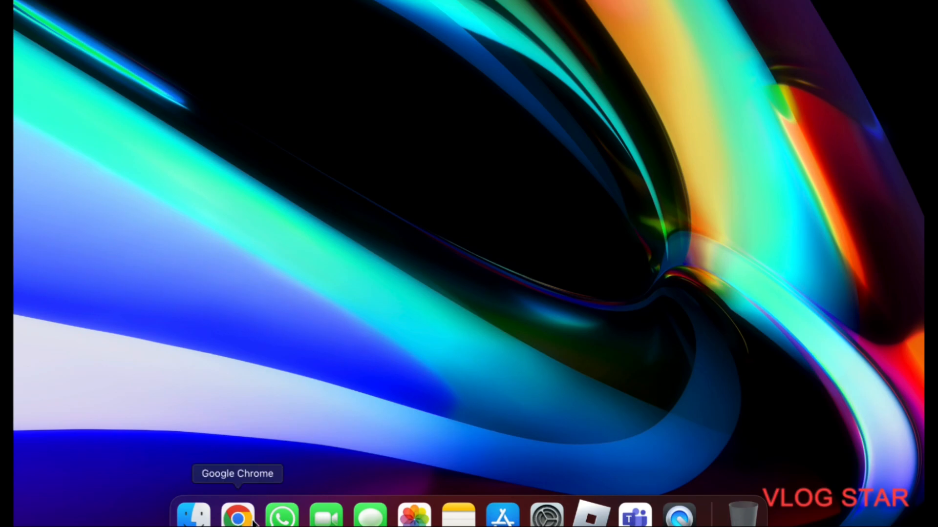
# Step: Launch Google Chrome from the Dock with the YouTube homepage loaded
pyautogui.click(239, 515)
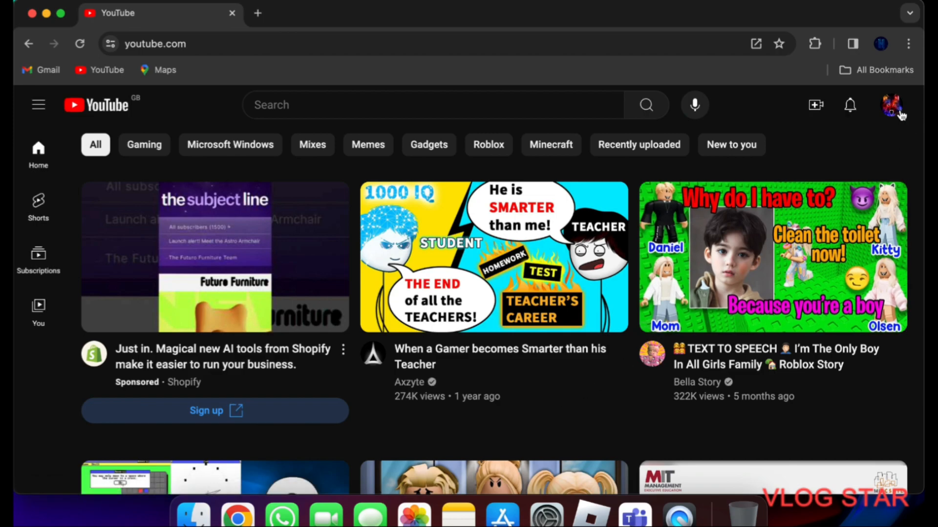
# Step: Enter the channel's YouTube Studio dashboard from the account menu
pyautogui.click(891, 104)
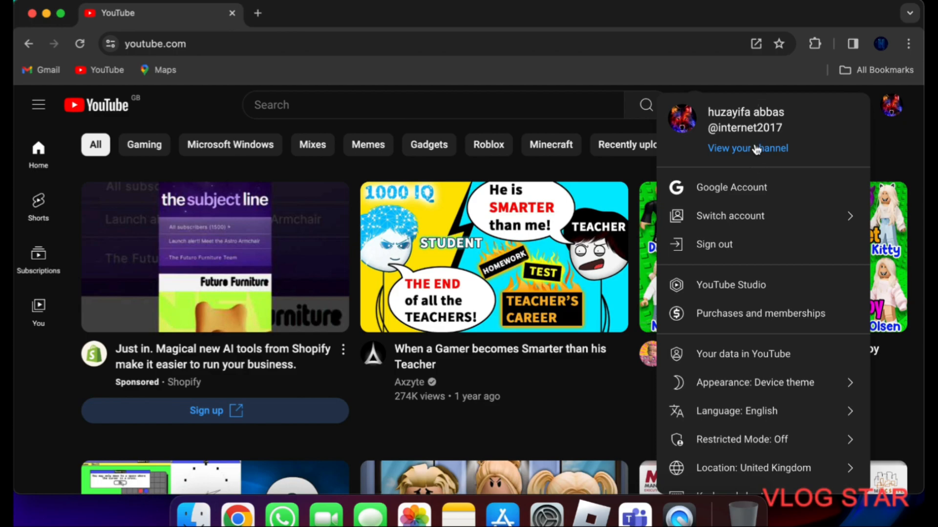
pyautogui.click(730, 284)
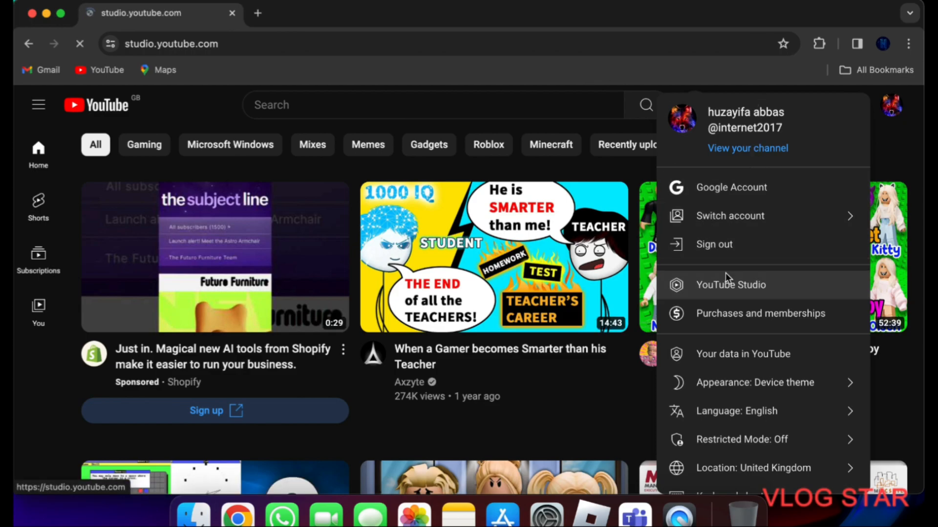
pyautogui.click(729, 284)
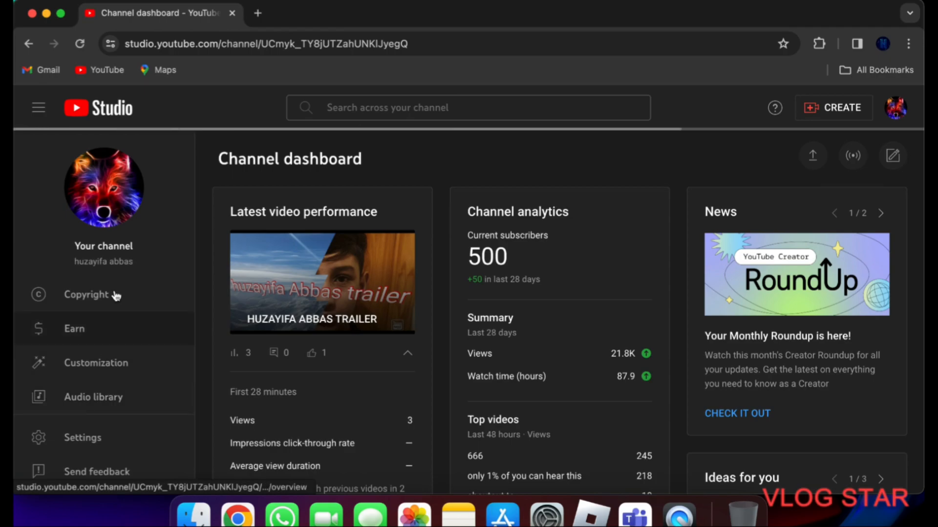
# Step: In Customization > Layout, remove the existing channel trailer and add the new trailer video
pyautogui.click(96, 364)
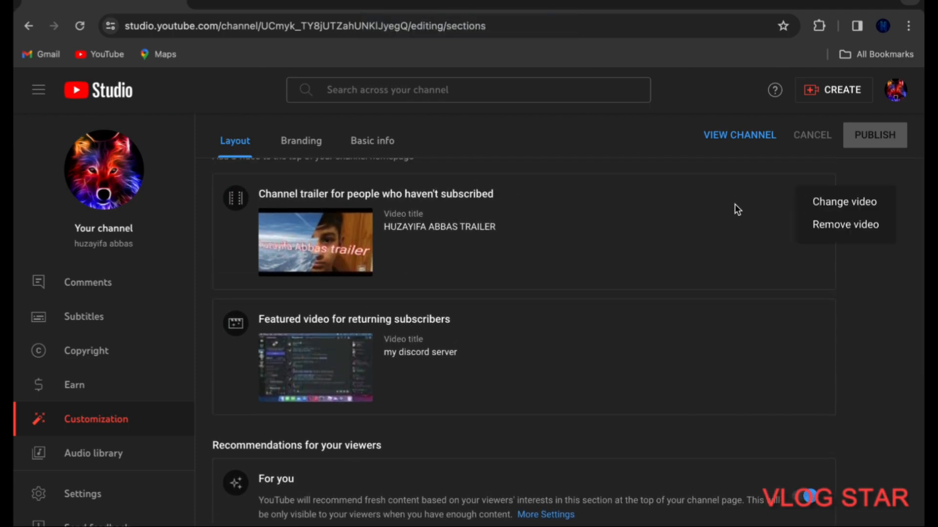
pyautogui.click(763, 288)
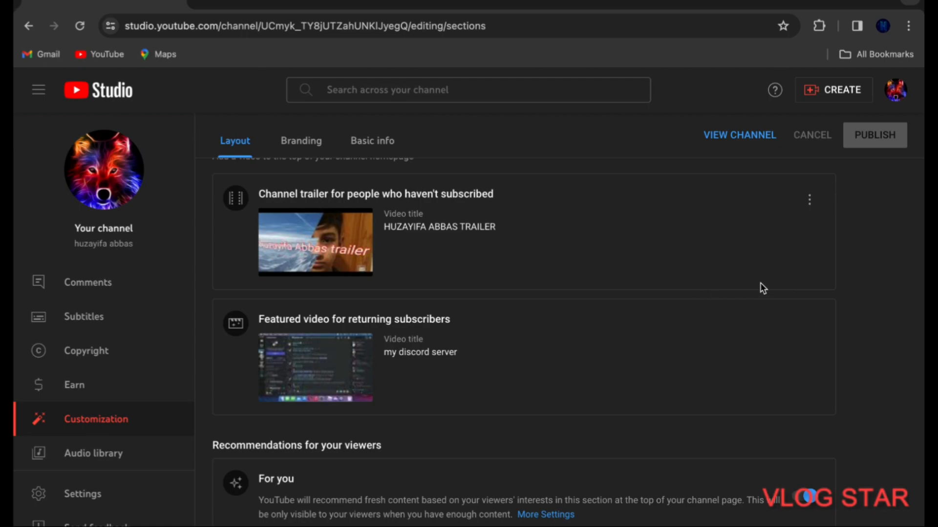
pyautogui.moveTo(810, 200)
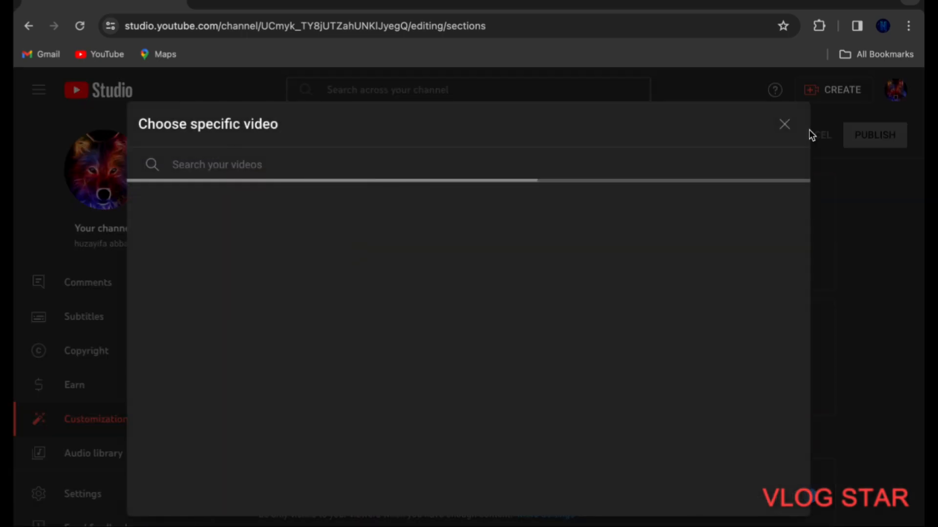
pyautogui.click(784, 124)
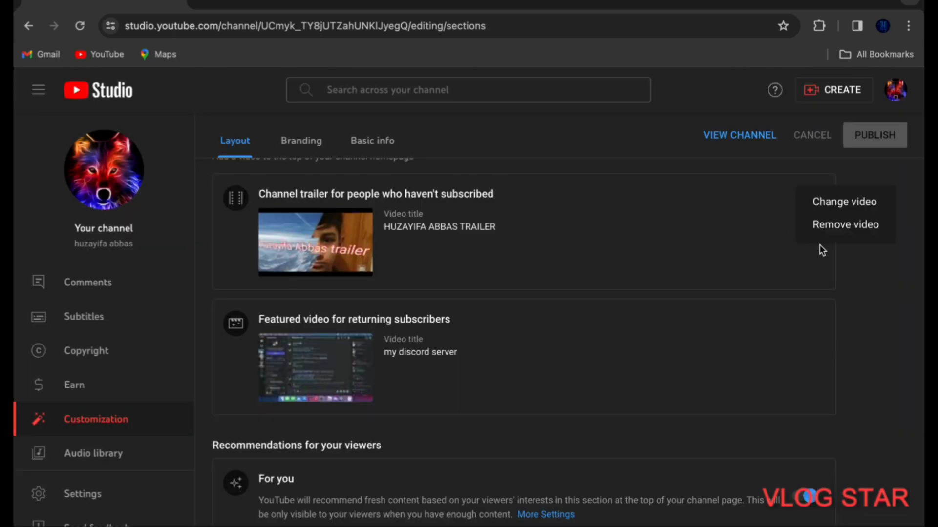
pyautogui.click(844, 225)
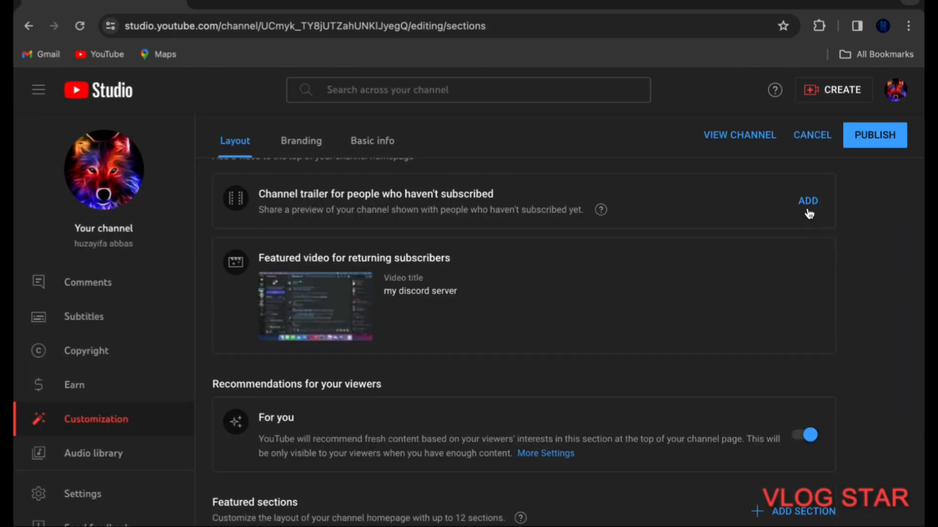
pyautogui.click(808, 200)
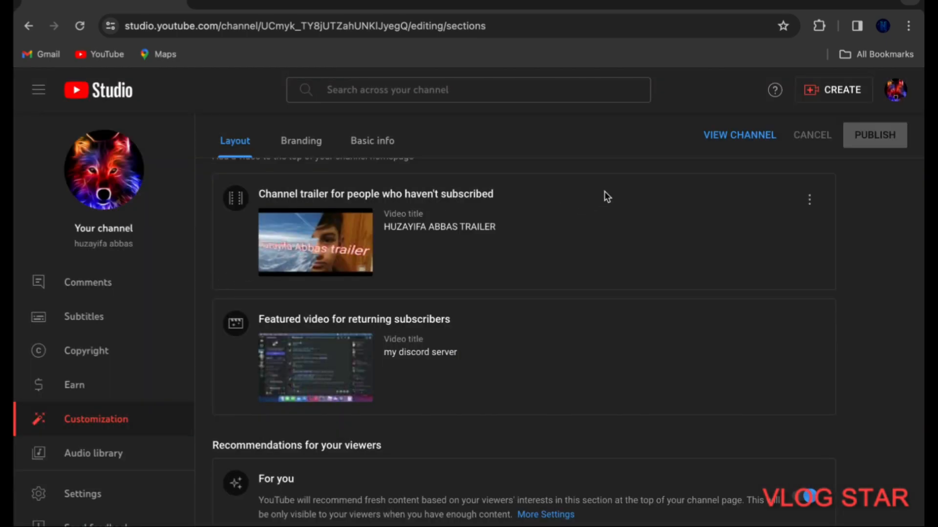
pyautogui.moveTo(254, 134)
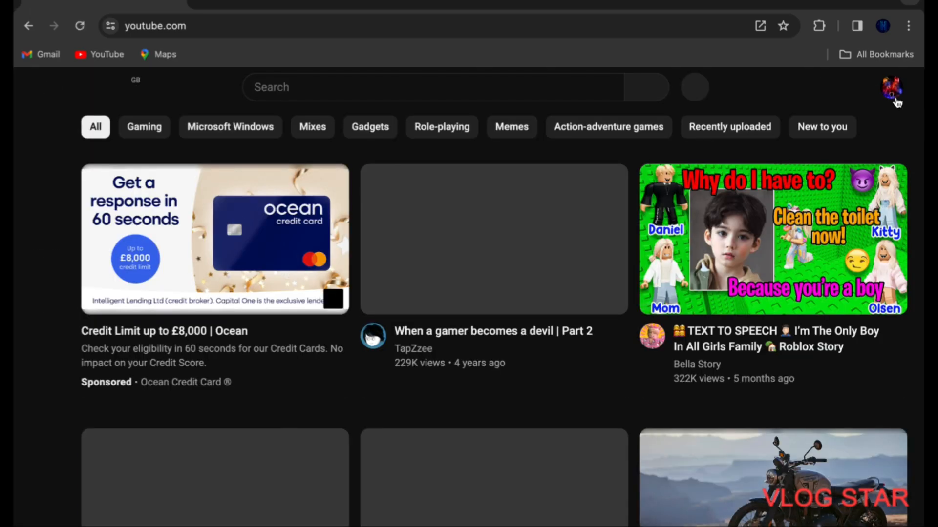
# Step: View the channel's public page from the account menu to see the trailer
pyautogui.click(891, 91)
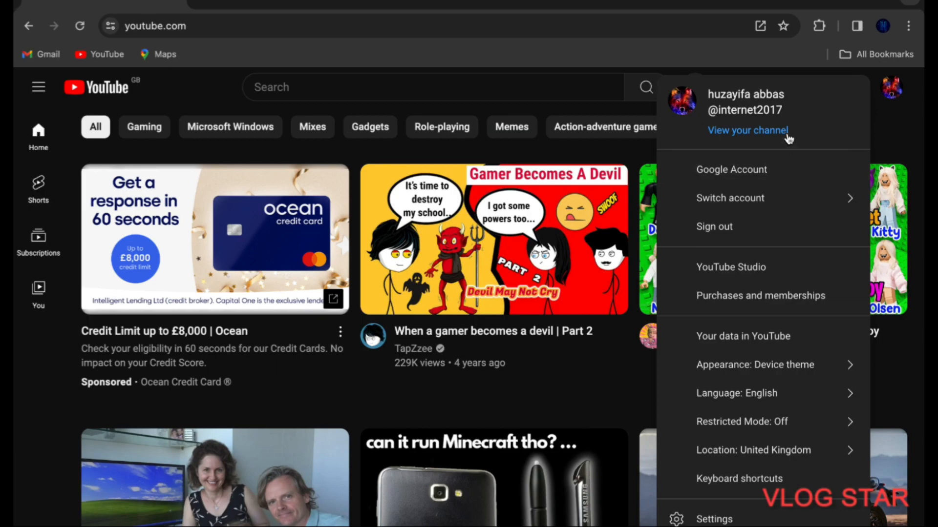
pyautogui.click(747, 130)
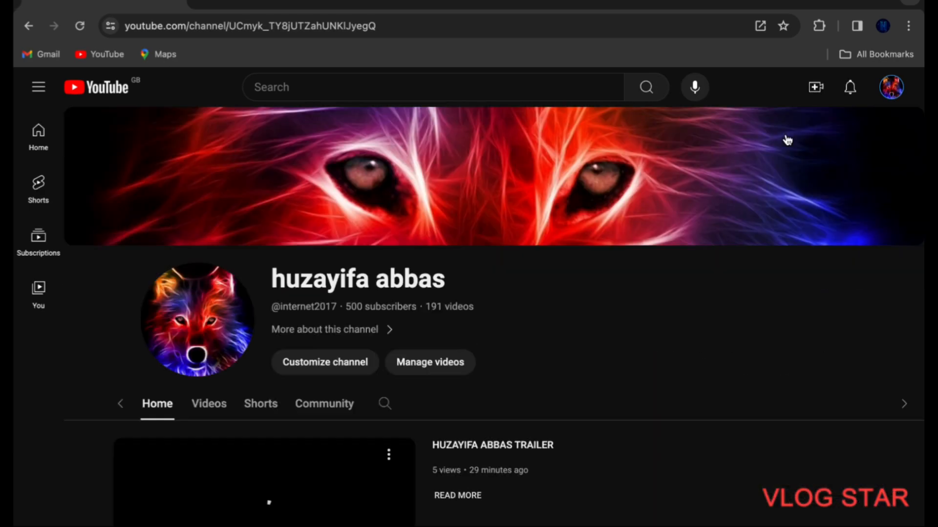